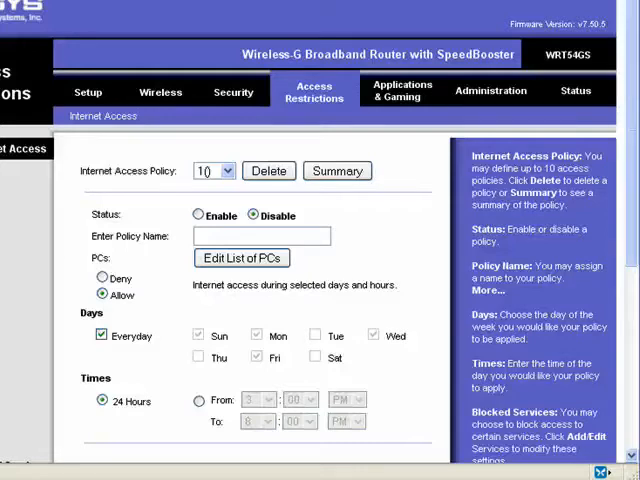
{"action": "mouse_move", "coordinate": [383, 52]}
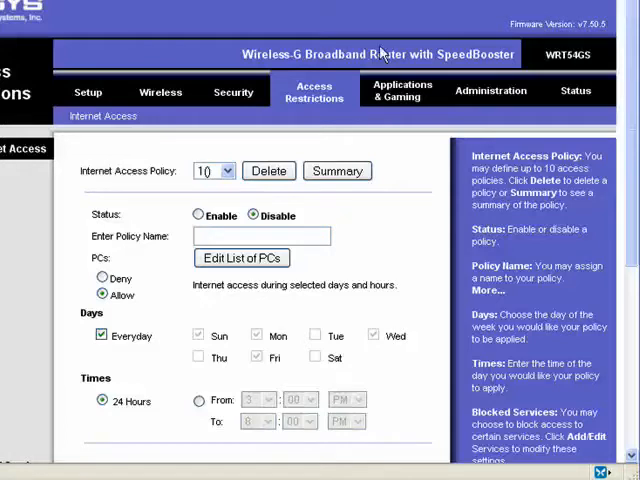
{"action": "mouse_move", "coordinate": [314, 91]}
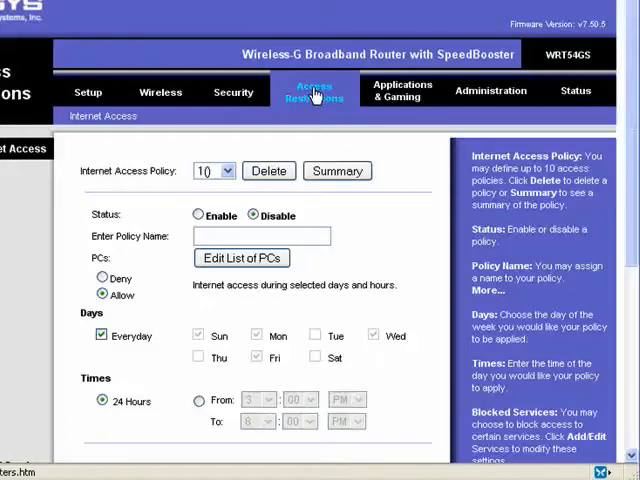
{"action": "mouse_move", "coordinate": [318, 115]}
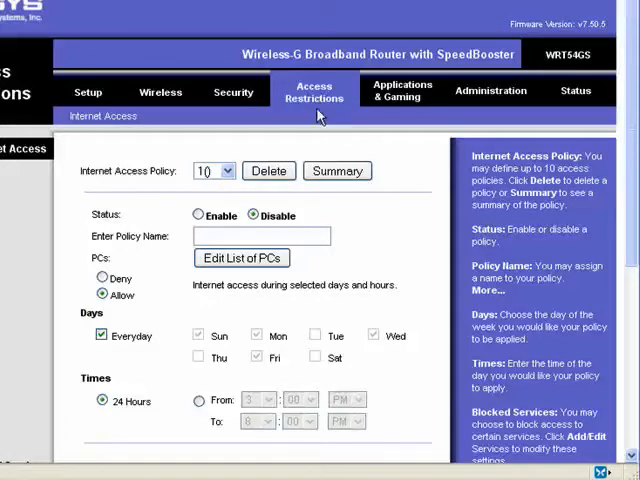
{"action": "scroll", "scroll_direction": "down", "scroll_amount": 3}
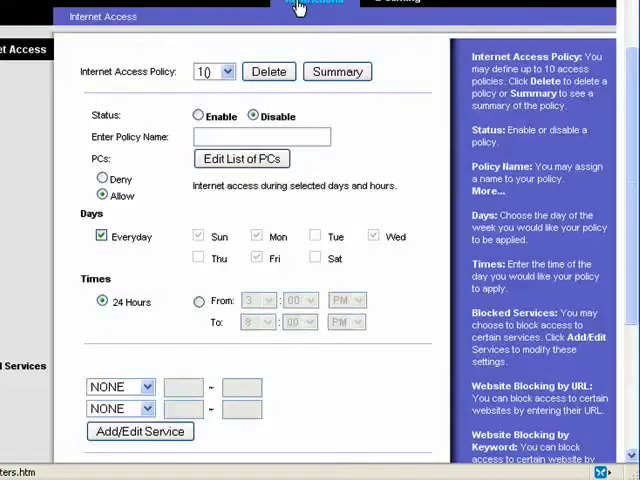
{"action": "scroll", "scroll_direction": "down", "scroll_amount": 3}
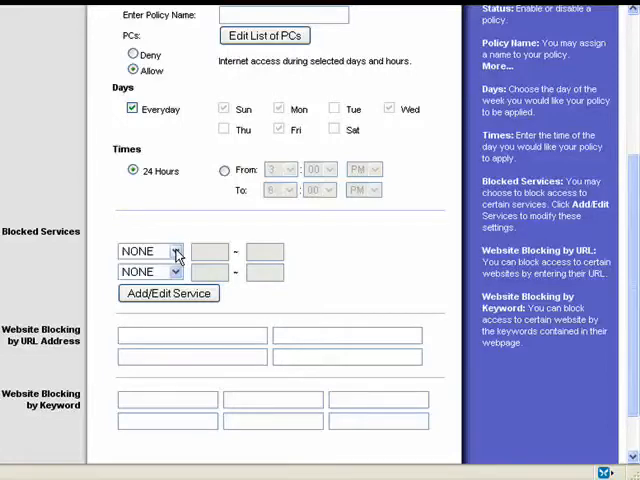
{"action": "left_click", "coordinate": [175, 251]}
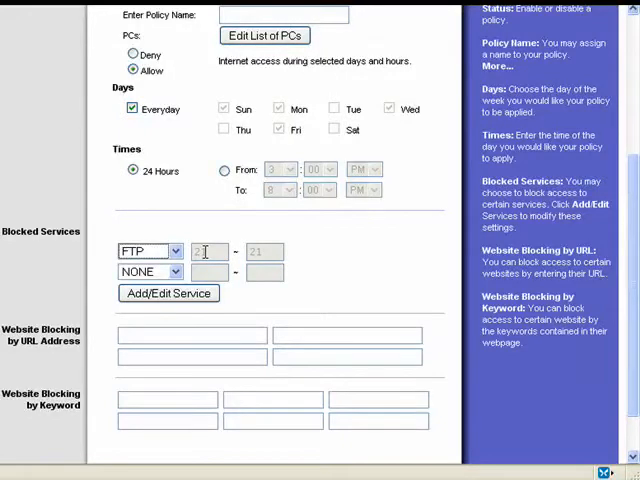
{"action": "left_click", "coordinate": [175, 251]}
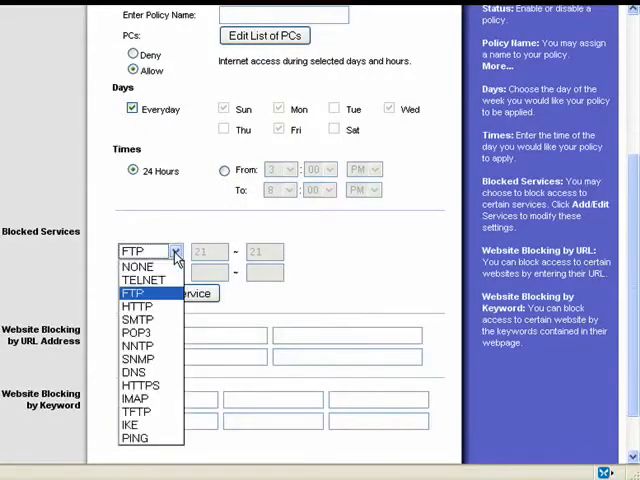
{"action": "left_click", "coordinate": [136, 266]}
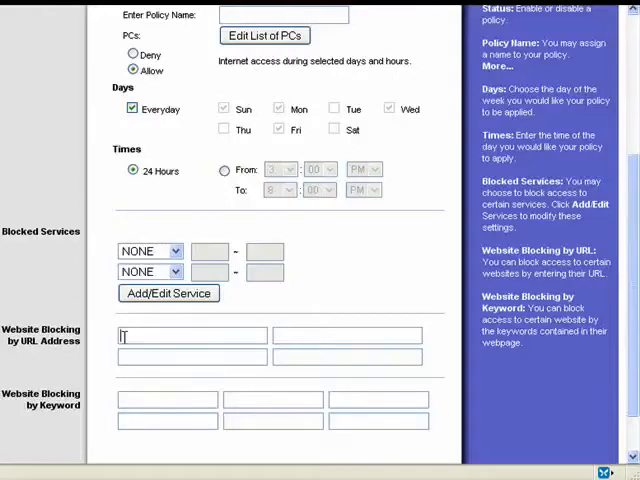
{"action": "type", "text": "Pttp"}
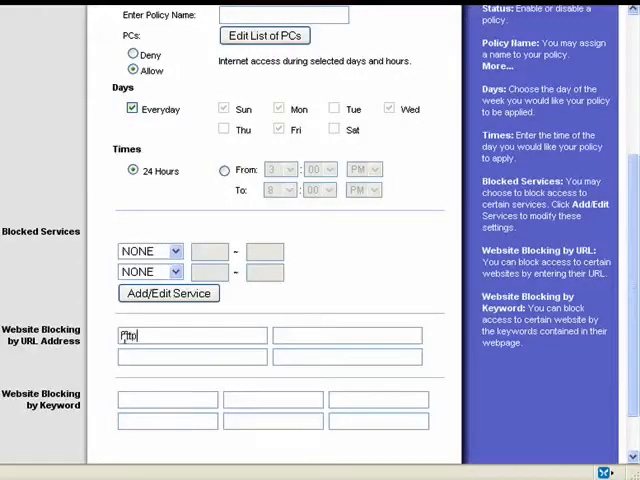
{"action": "type", "text": "http://www.site.com"}
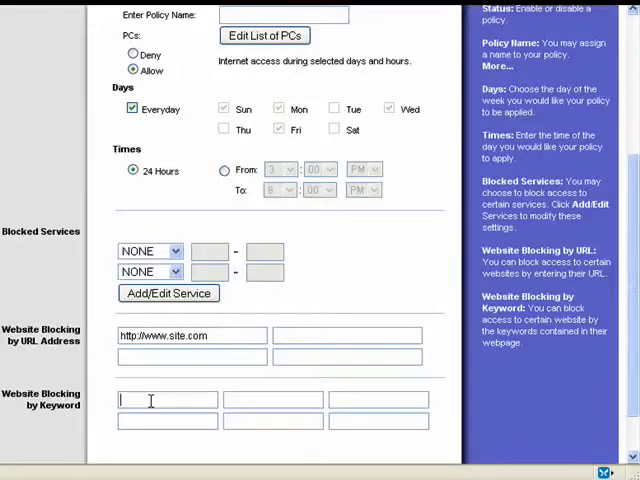
Step: Fill the keyword-blocking boxes with porn, nudity and underage
{"action": "type", "text": "porn"}
{"action": "left_click", "coordinate": [273, 400]}
{"action": "type", "text": "nudity"}
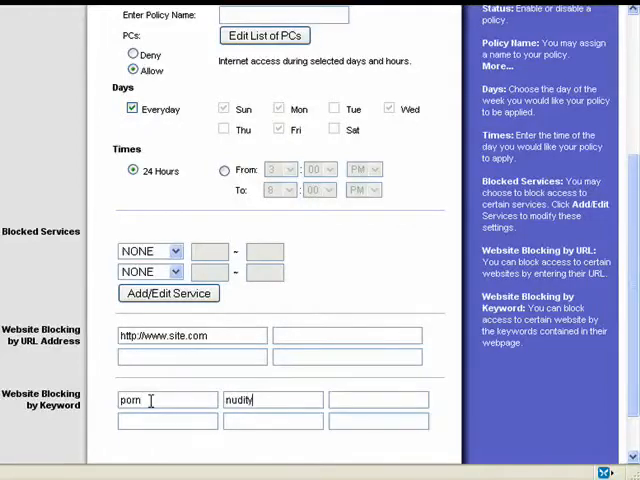
{"action": "type", "text": "underage"}
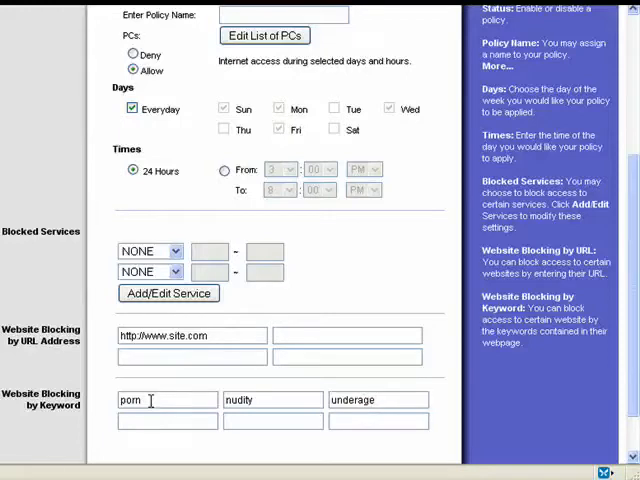
{"action": "scroll", "scroll_direction": "down", "scroll_amount": 3}
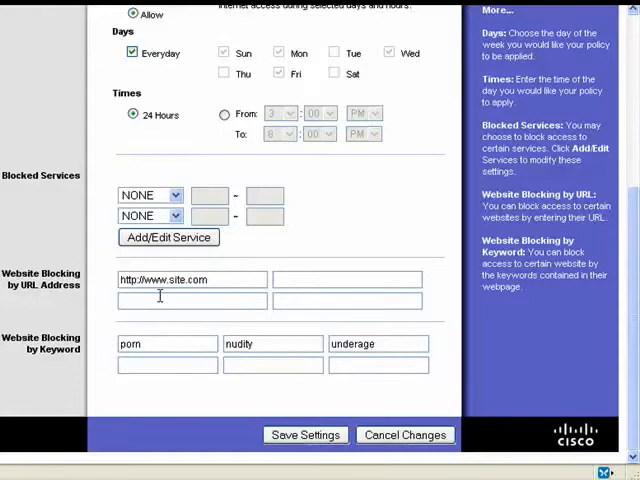
{"action": "mouse_move", "coordinate": [363, 397]}
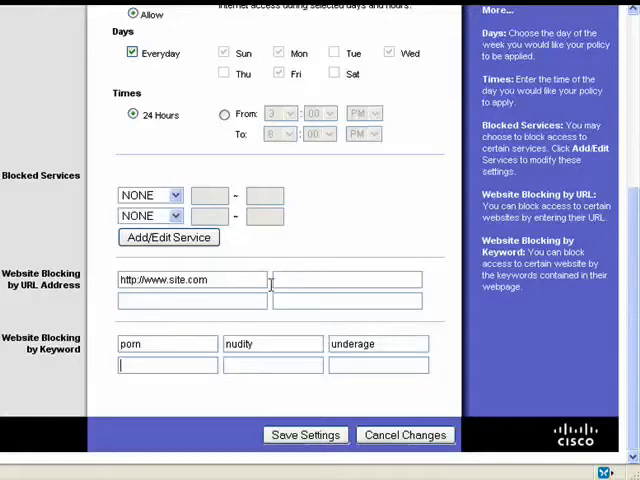
{"action": "mouse_move", "coordinate": [336, 224]}
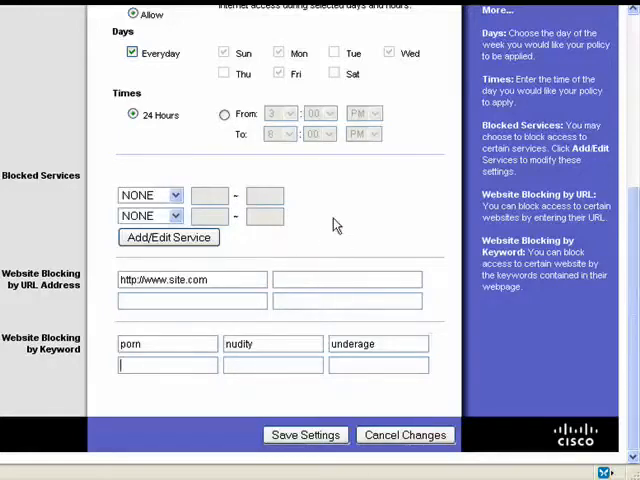
{"action": "mouse_move", "coordinate": [282, 300]}
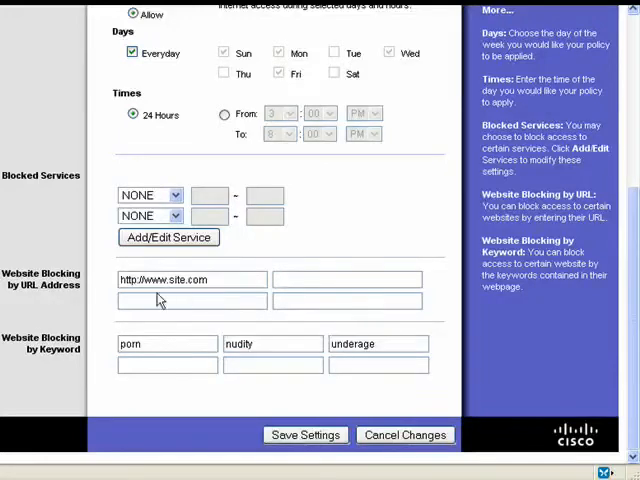
{"action": "mouse_move", "coordinate": [267, 248]}
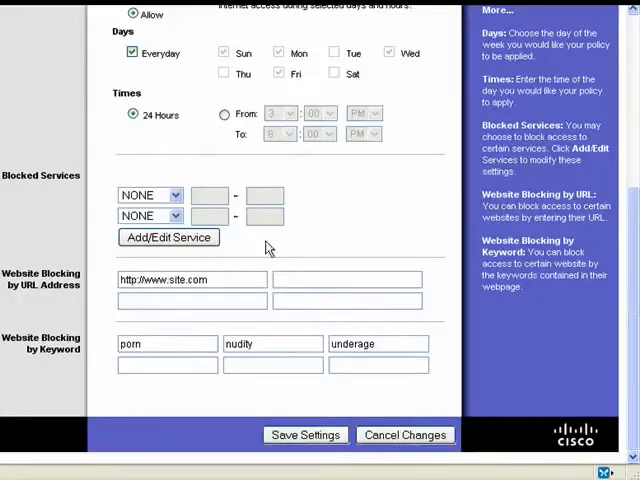
{"action": "mouse_move", "coordinate": [240, 172]}
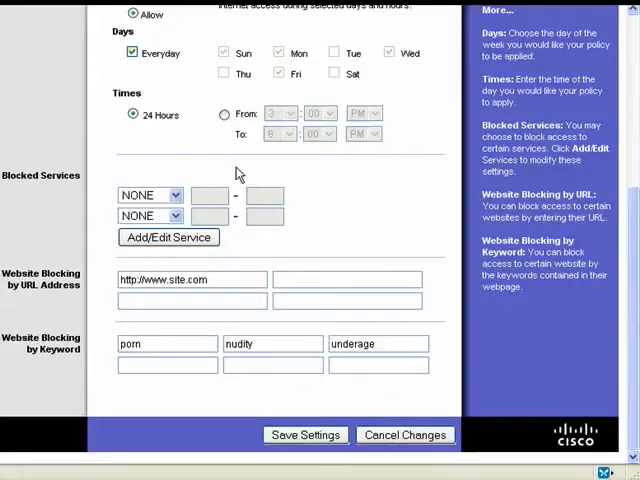
{"action": "left_click", "coordinate": [175, 216]}
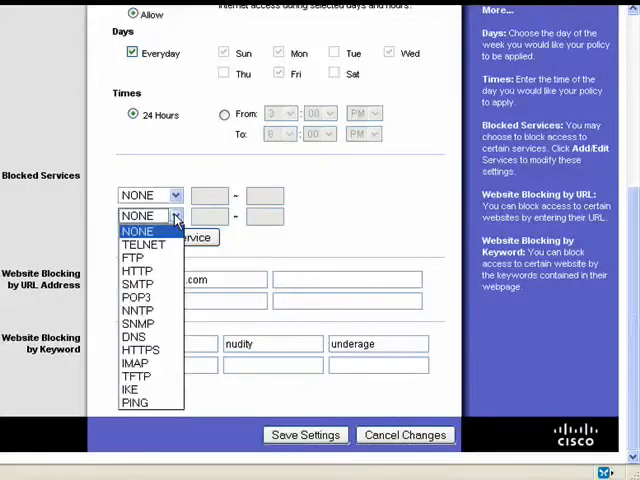
{"action": "mouse_move", "coordinate": [143, 244]}
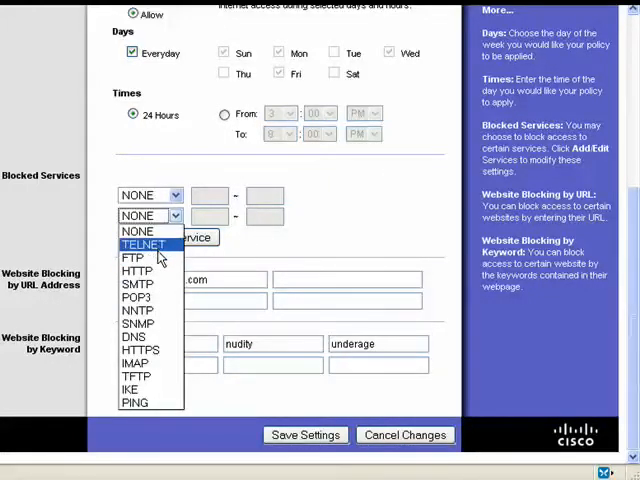
{"action": "mouse_move", "coordinate": [137, 298]}
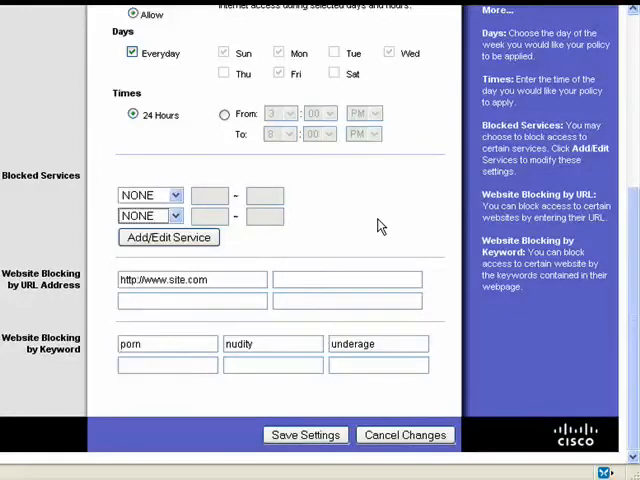
{"action": "mouse_move", "coordinate": [393, 388]}
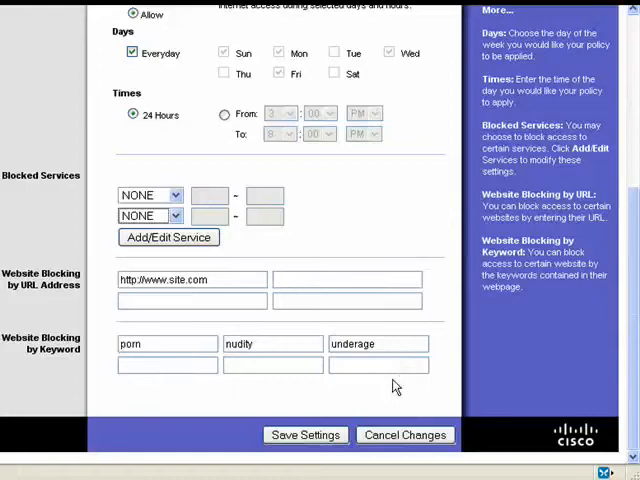
{"action": "mouse_move", "coordinate": [427, 214]}
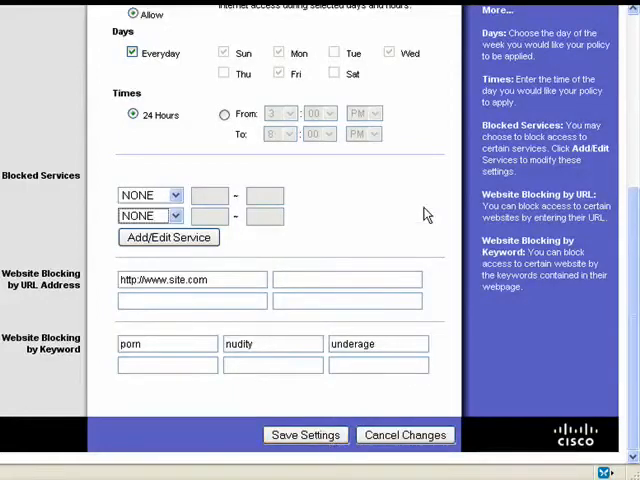
{"action": "mouse_move", "coordinate": [416, 156]}
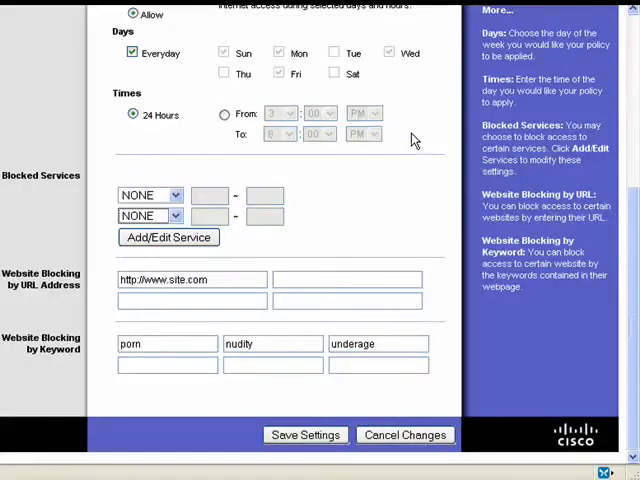
{"action": "mouse_move", "coordinate": [415, 138]}
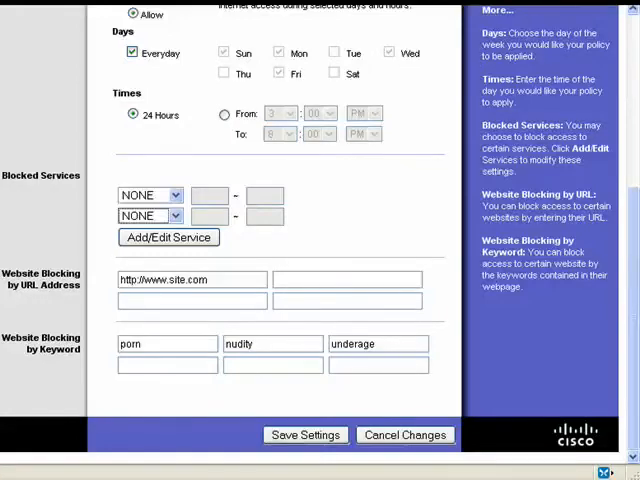